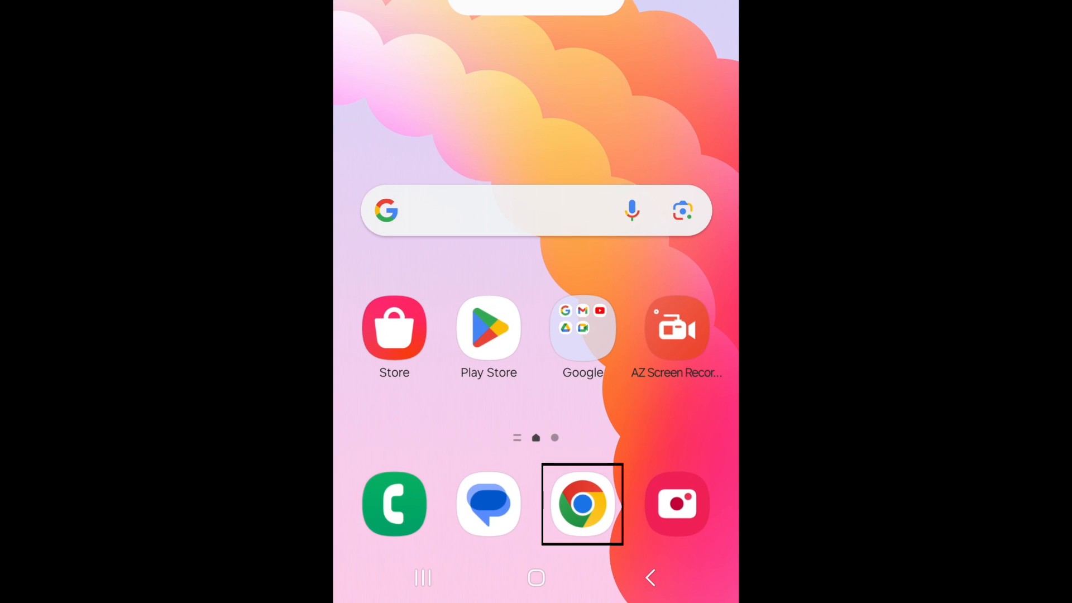
- Launch Chrome from the home screen and go to icloud.com
{"action": "left_click", "coordinate": [582, 504]}
{"action": "type", "text": "icloud"}
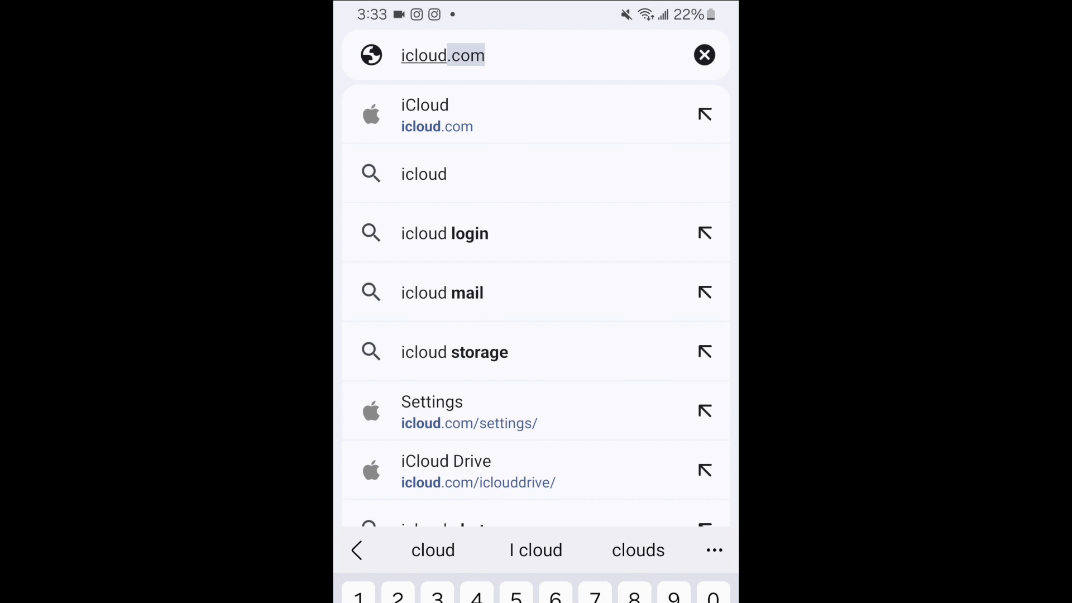
{"action": "left_click", "coordinate": [424, 114]}
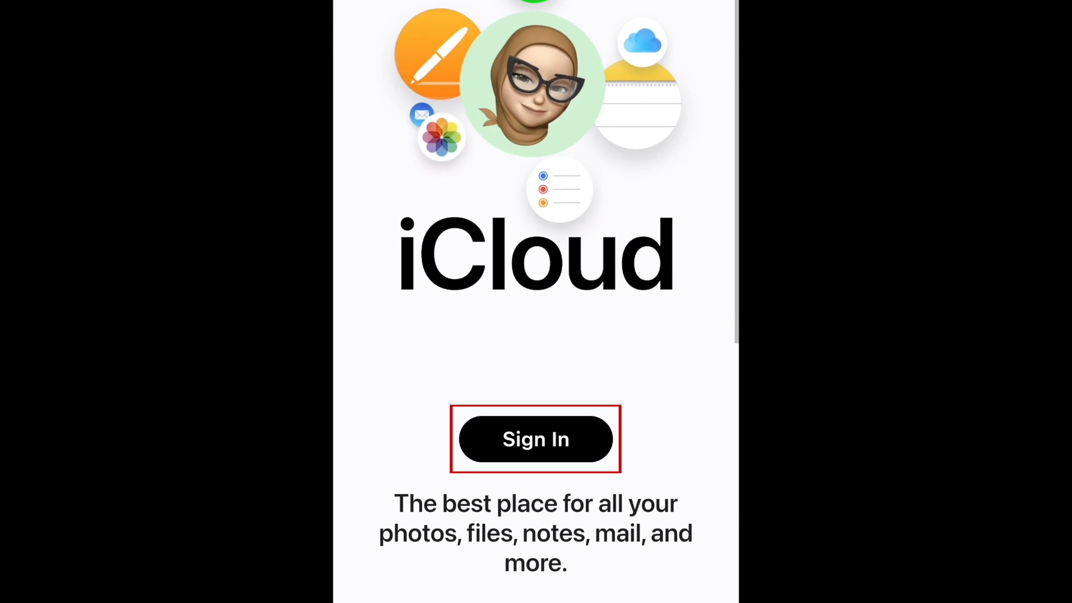
- Sign in to iCloud with the Apple ID and land on the home page
{"action": "left_click", "coordinate": [536, 440]}
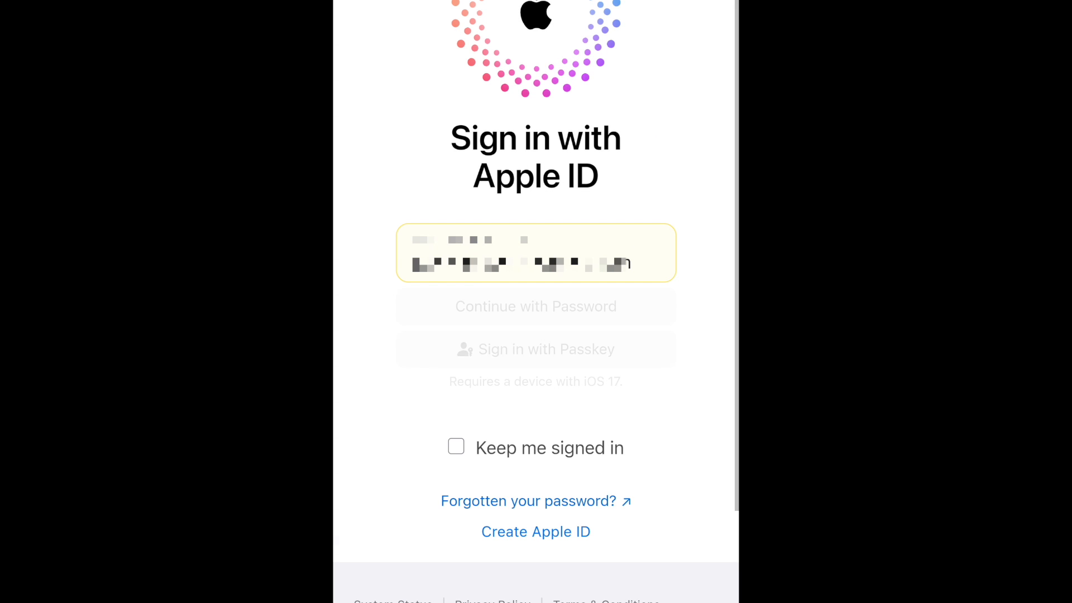
{"action": "left_click", "coordinate": [535, 306]}
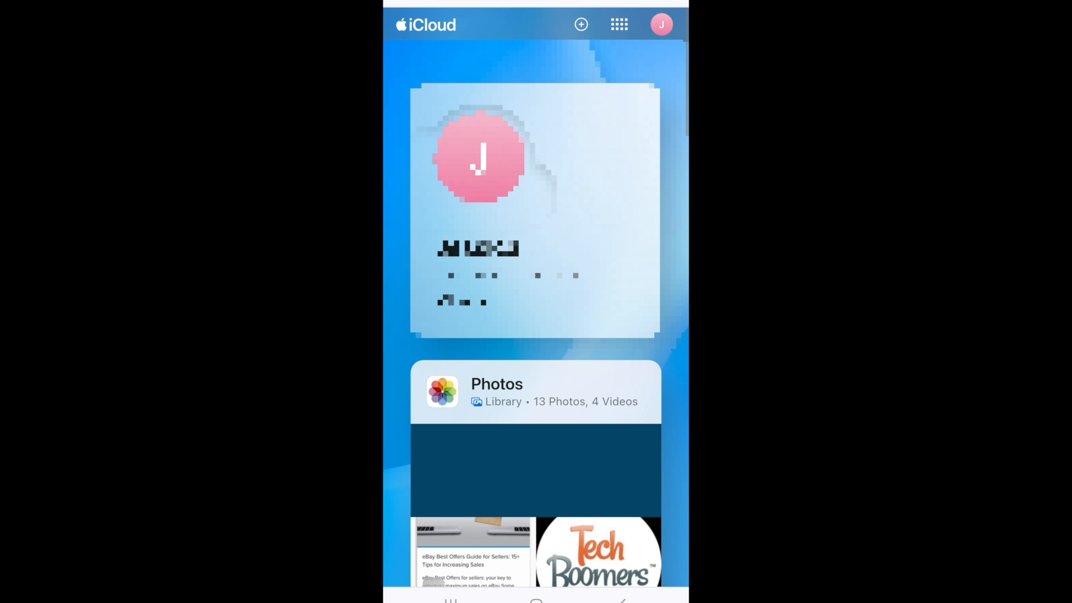
- Browse the home page widgets past Photos, Drive and Notes
{"action": "scroll", "scroll_direction": "down", "scroll_amount": 3}
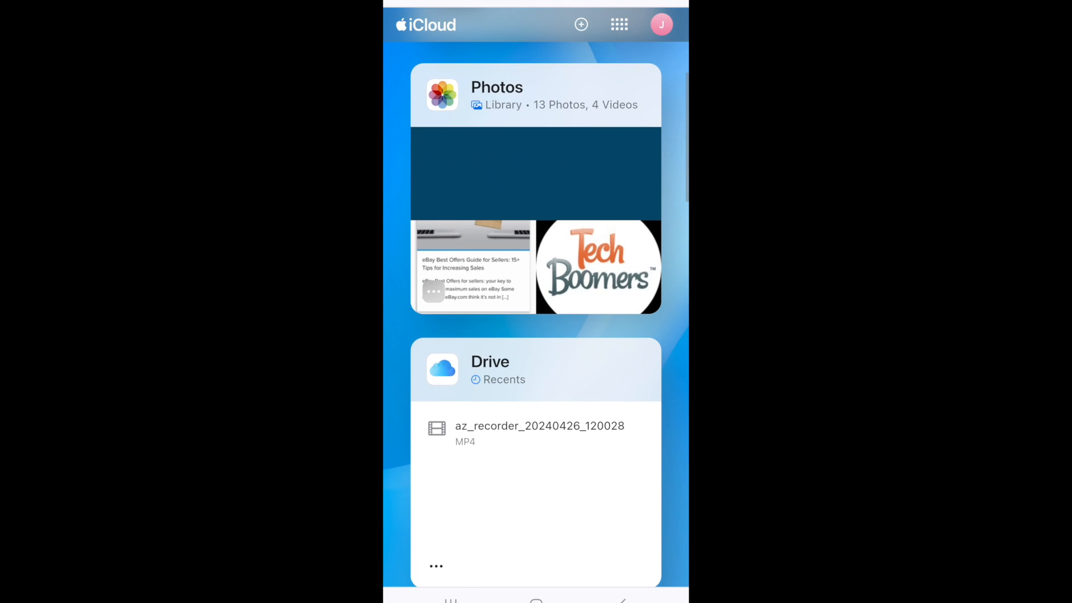
{"action": "scroll", "scroll_direction": "down", "scroll_amount": 3}
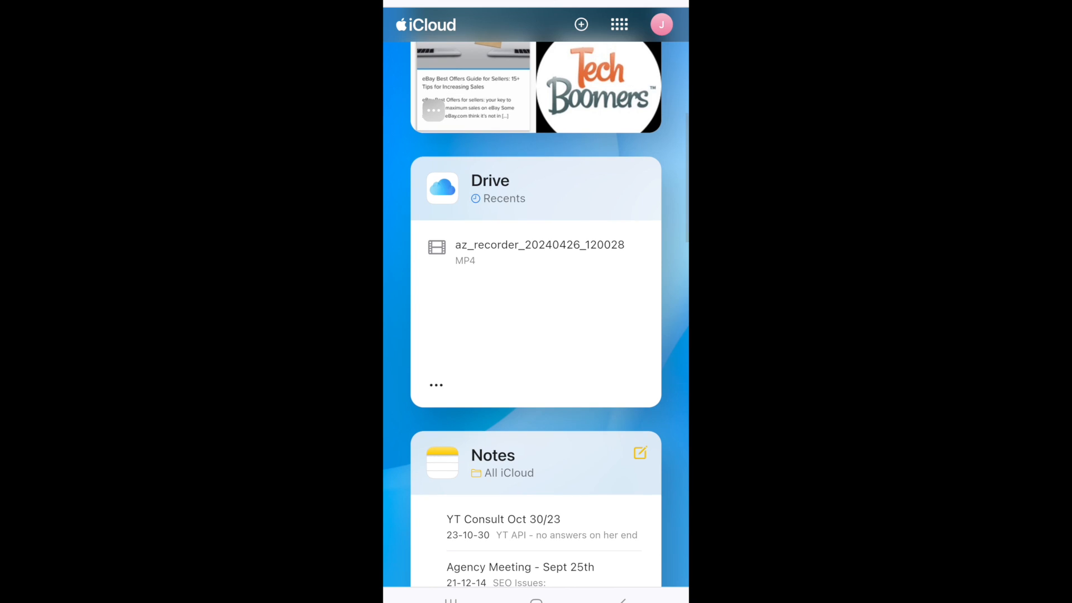
{"action": "left_click", "coordinate": [619, 23]}
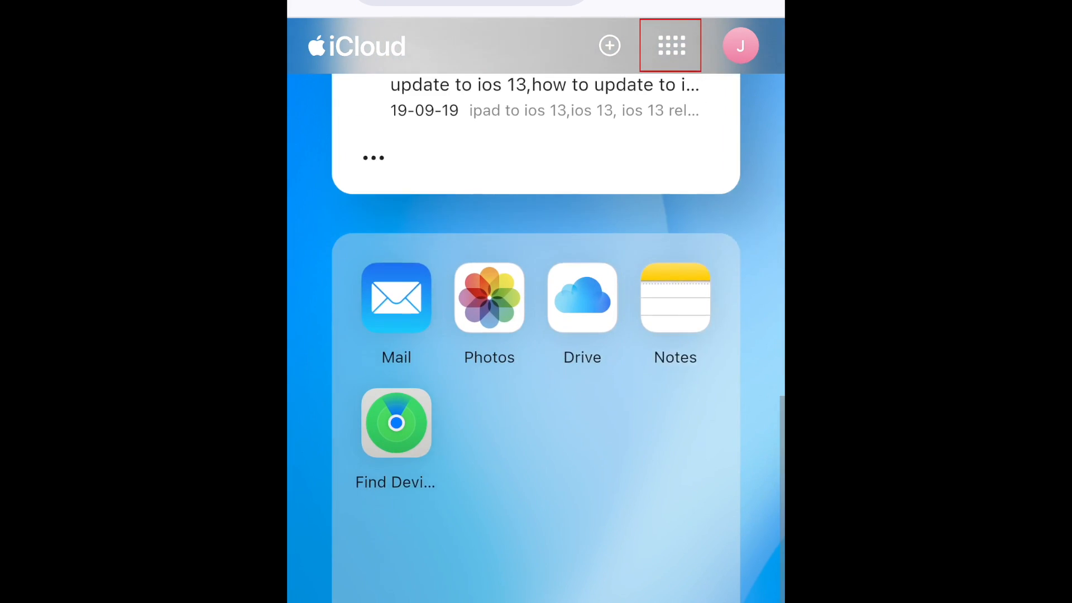
{"action": "scroll", "scroll_direction": "down", "scroll_amount": 3}
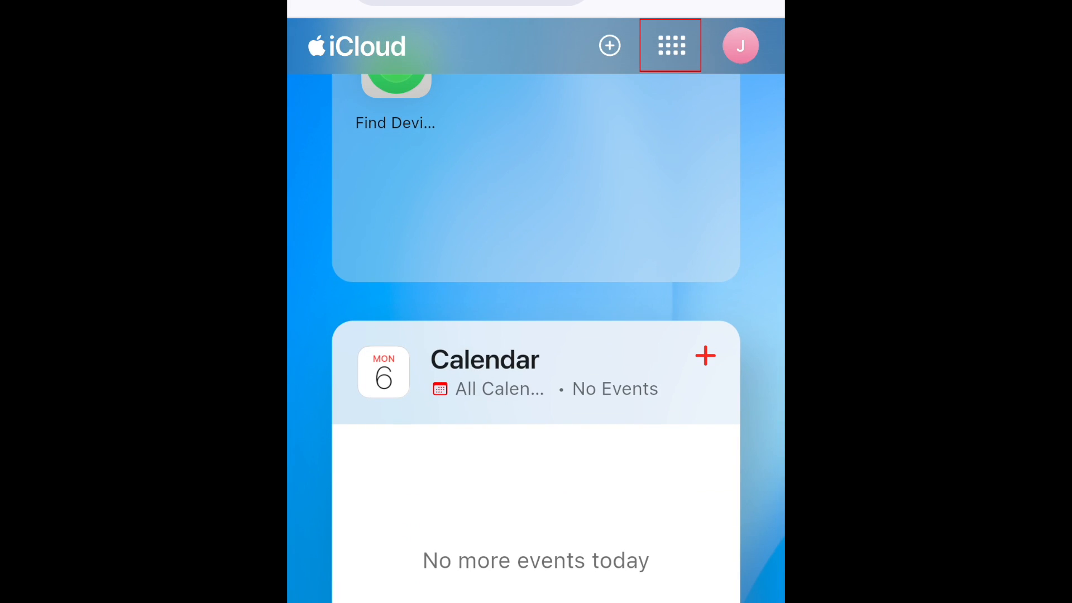
- Bring up the iCloud apps list showing Calendar and the iCloud+ 50 GB plan
{"action": "left_click", "coordinate": [670, 45]}
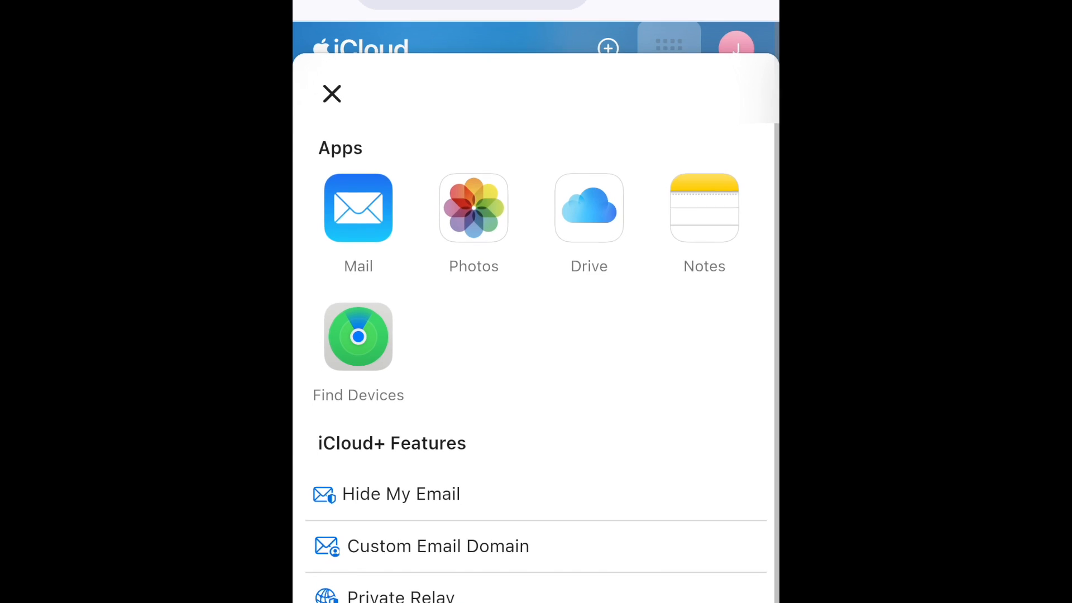
{"action": "scroll", "scroll_direction": "down", "scroll_amount": 3}
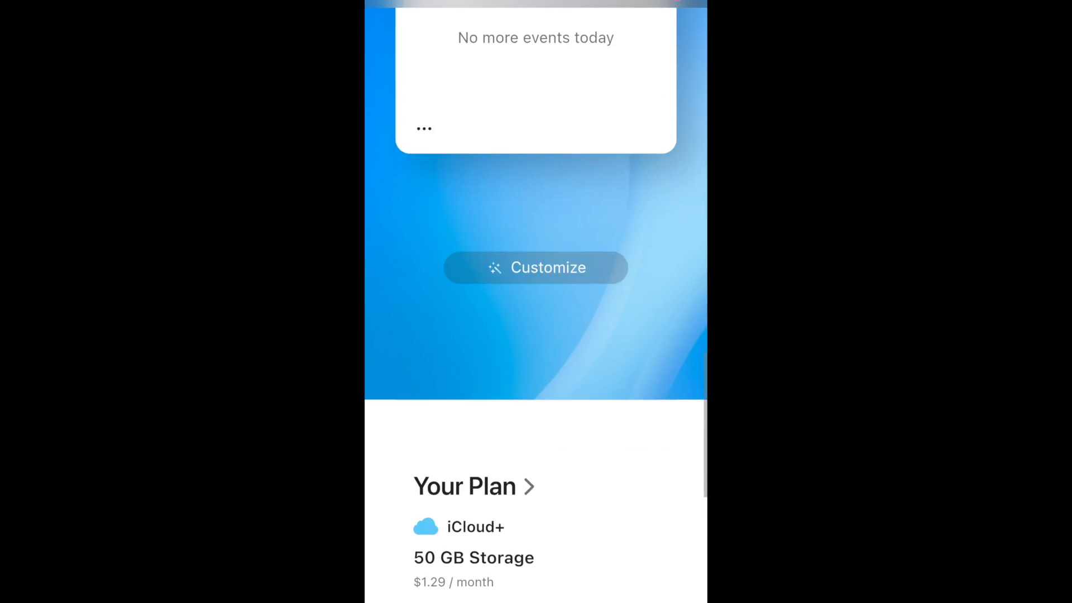
- Scroll through the home page and Photos library of 13 photos and 4 videos
{"action": "scroll", "scroll_direction": "down", "scroll_amount": 3}
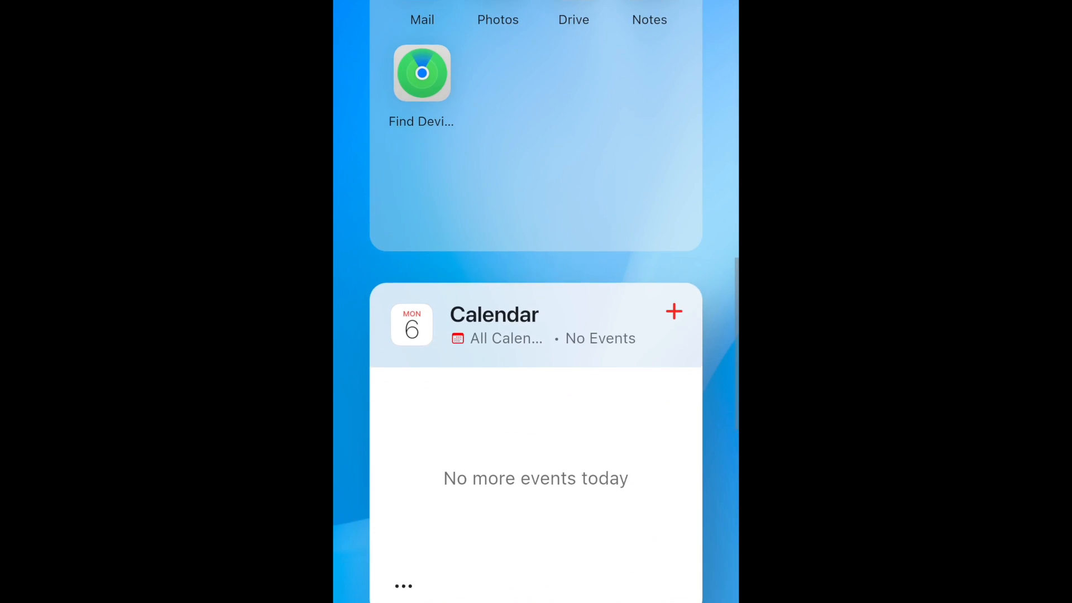
{"action": "scroll", "scroll_direction": "down", "scroll_amount": 3}
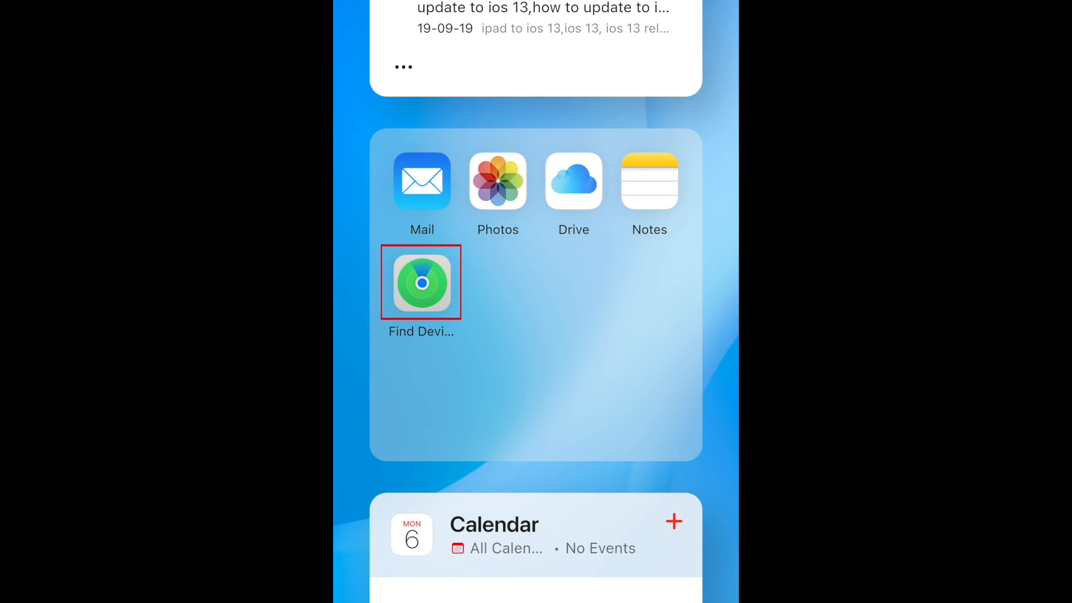
{"action": "scroll", "scroll_direction": "down", "scroll_amount": 3}
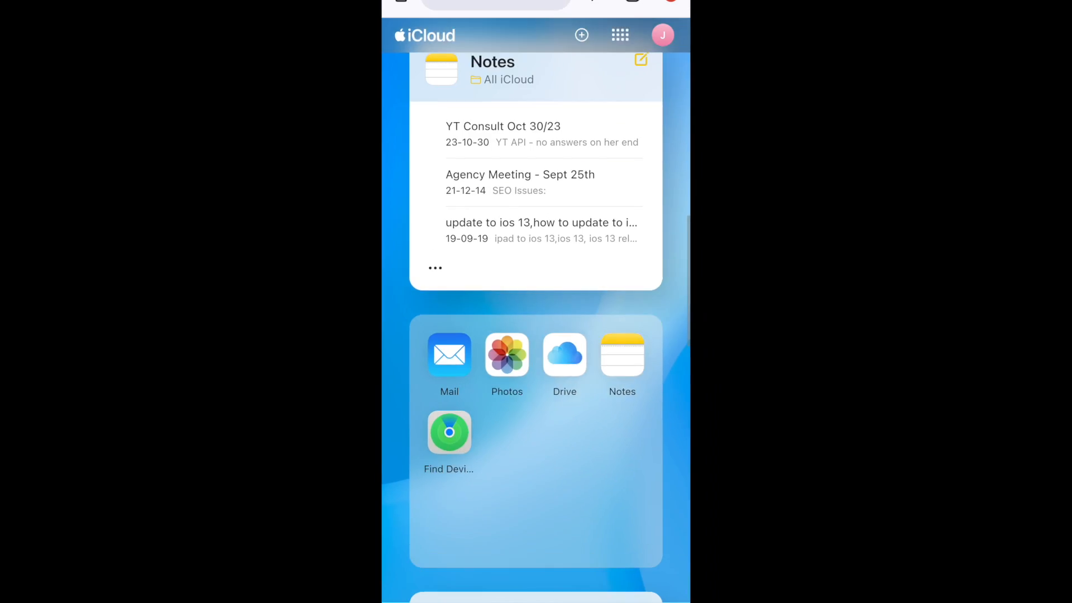
{"action": "scroll", "scroll_direction": "down", "scroll_amount": 3}
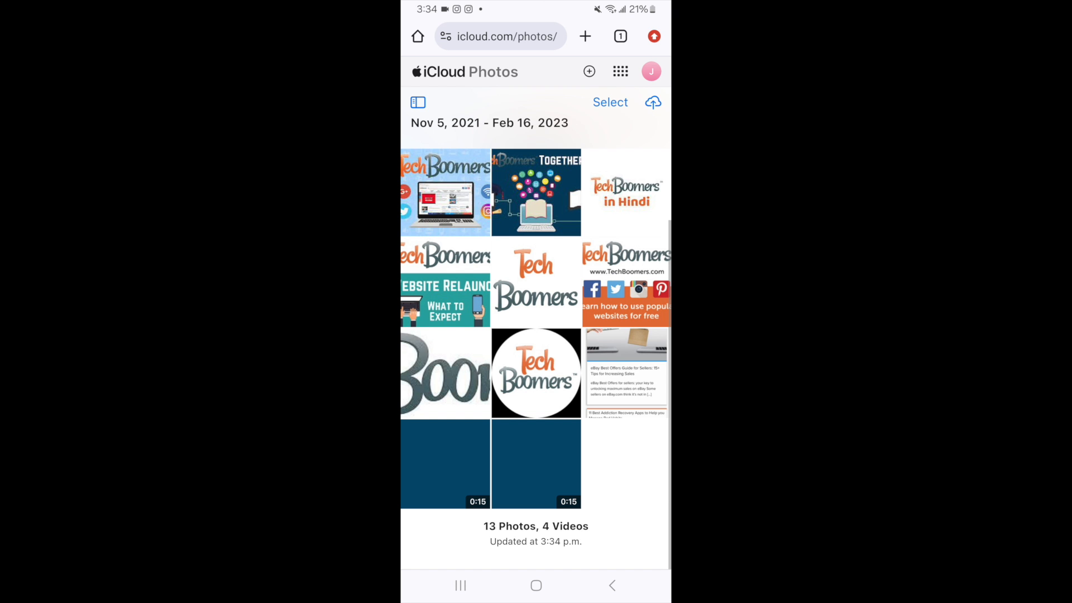
{"action": "scroll", "scroll_direction": "down", "scroll_amount": 3}
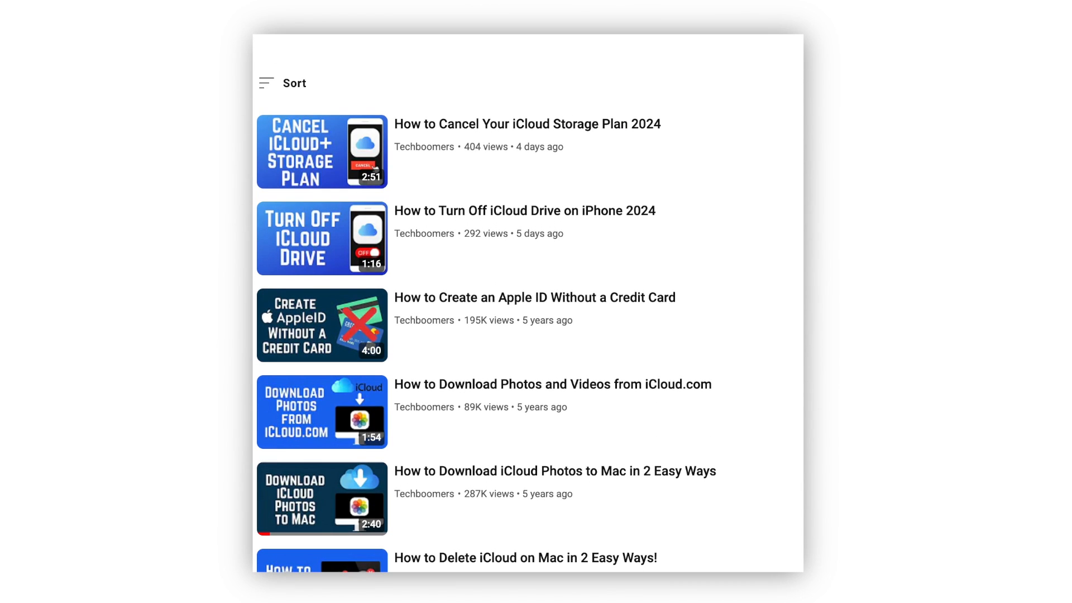
{"action": "scroll", "scroll_direction": "down", "scroll_amount": 3}
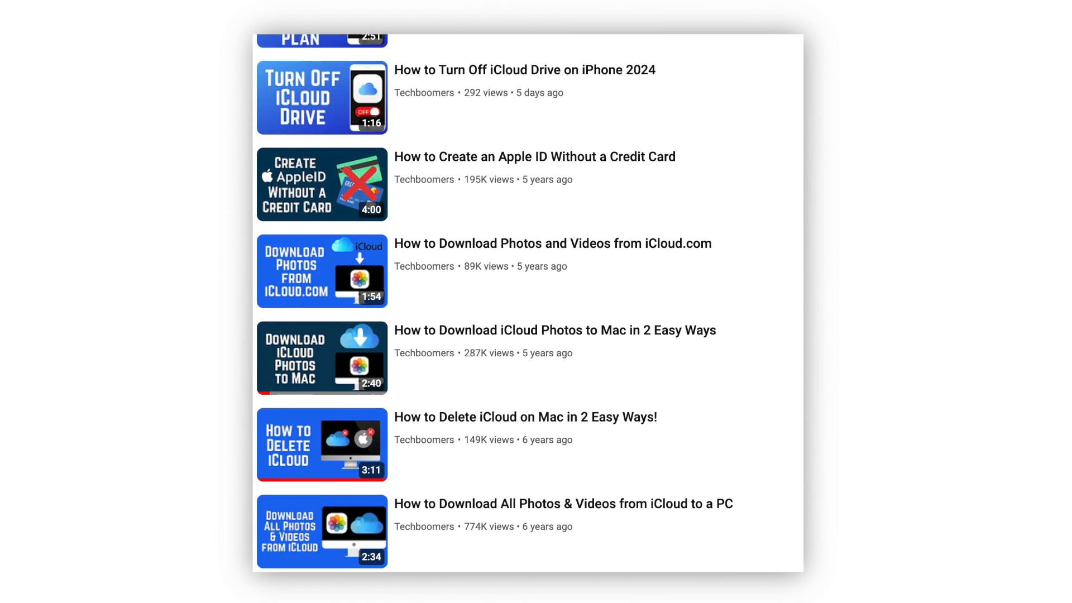
{"action": "scroll", "scroll_direction": "down", "scroll_amount": 3}
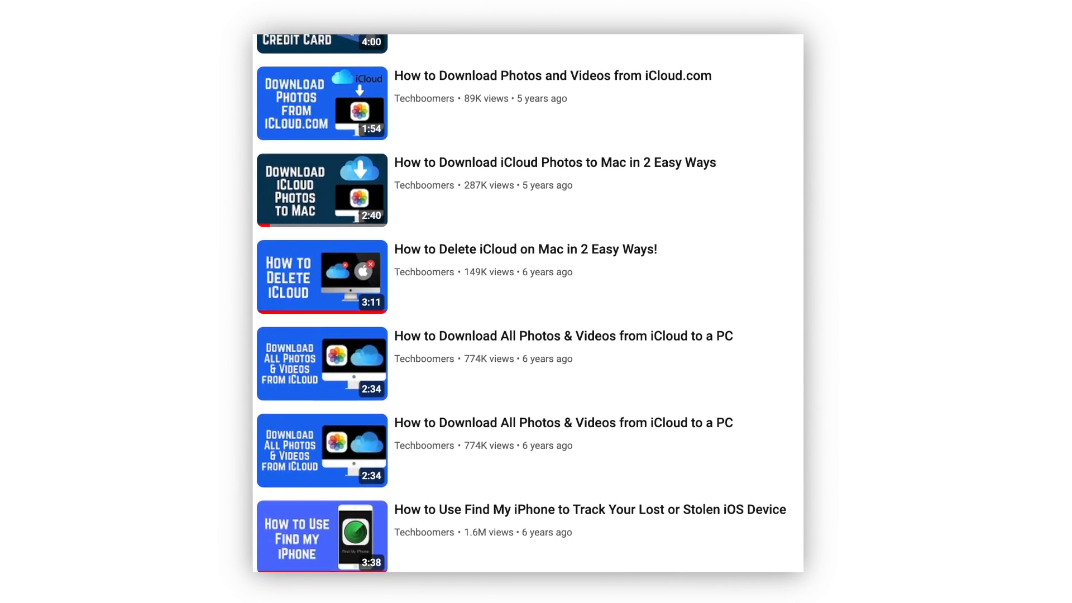